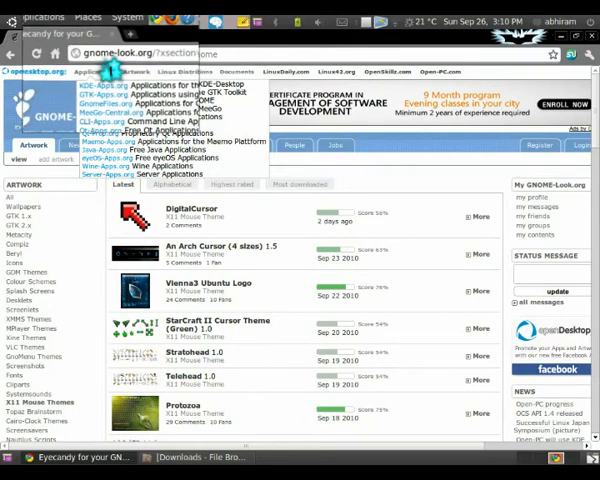
Scroll the X11 Mouse Themes listing and open the Vienna3 Ubuntu Logo theme page
scroll(down, 3)
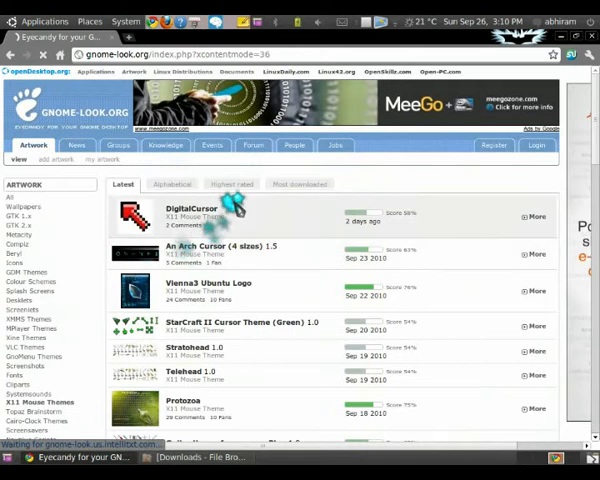
scroll(down, 3)
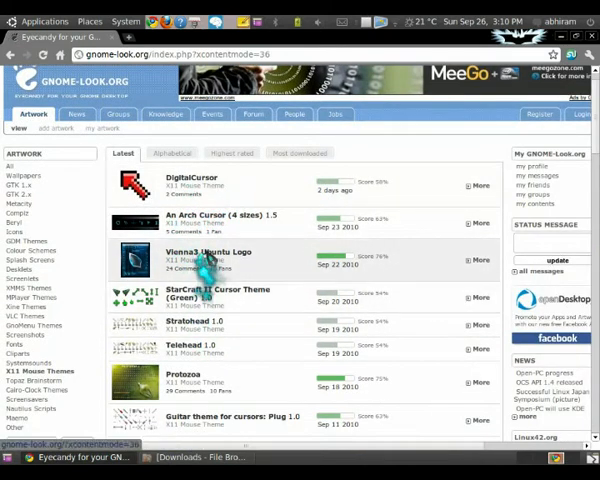
click(206, 252)
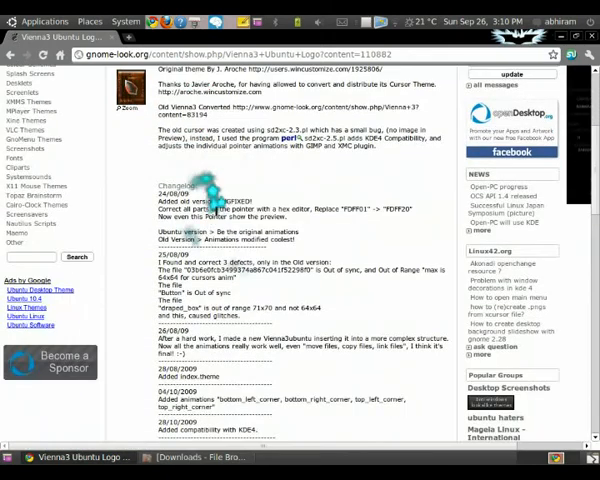
scroll(down, 3)
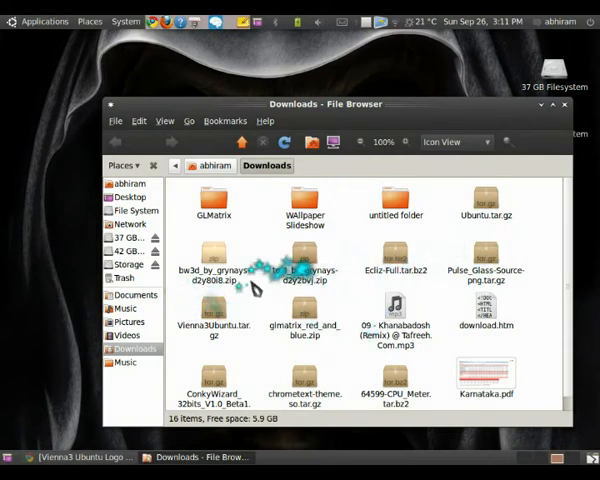
Open Echo-Full.tar.bz2 from Downloads and extract it onto the Desktop
double_click(396, 264)
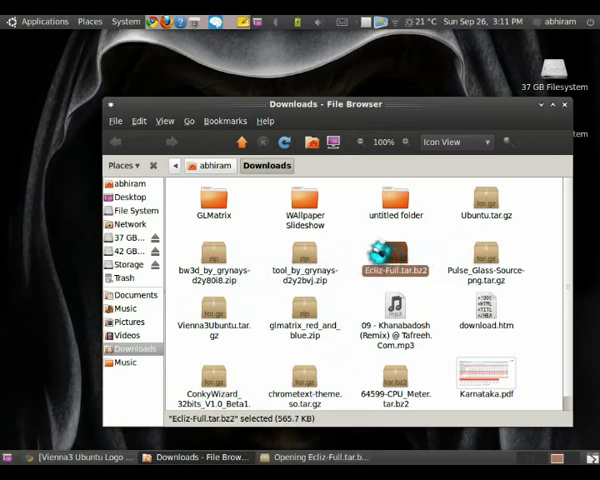
double_click(398, 260)
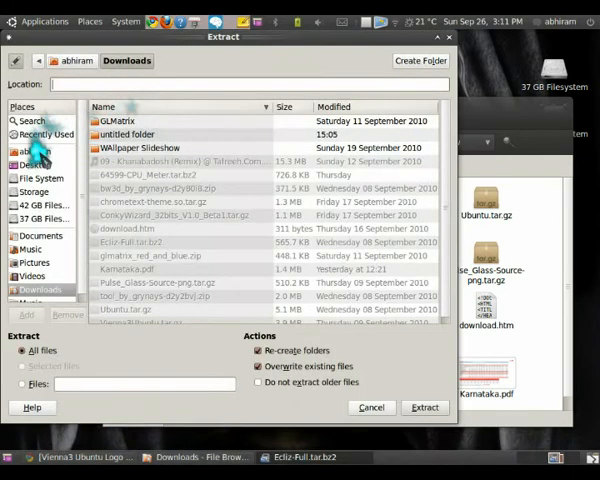
click(32, 164)
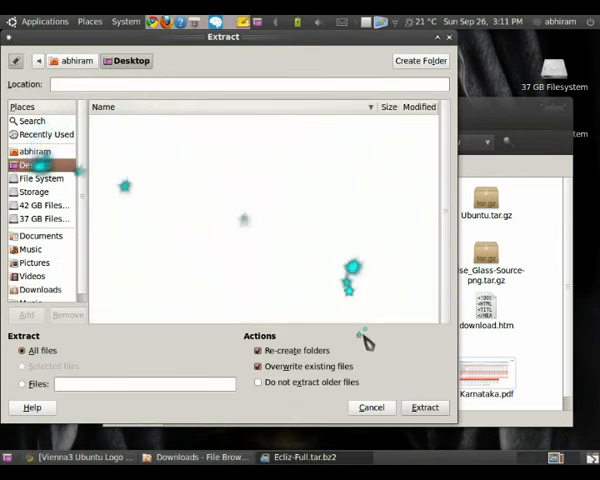
click(424, 408)
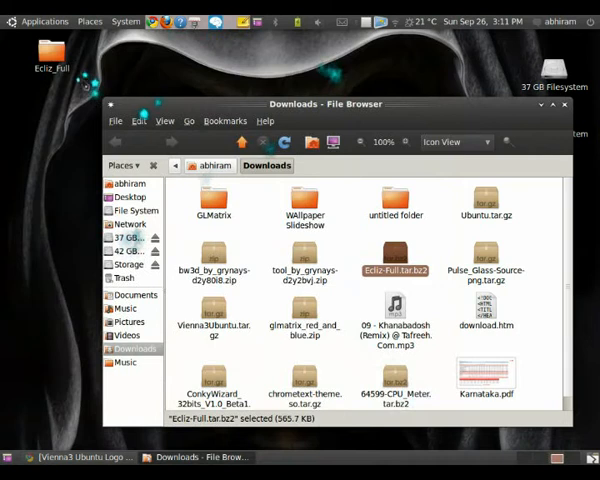
mouse_move(160, 336)
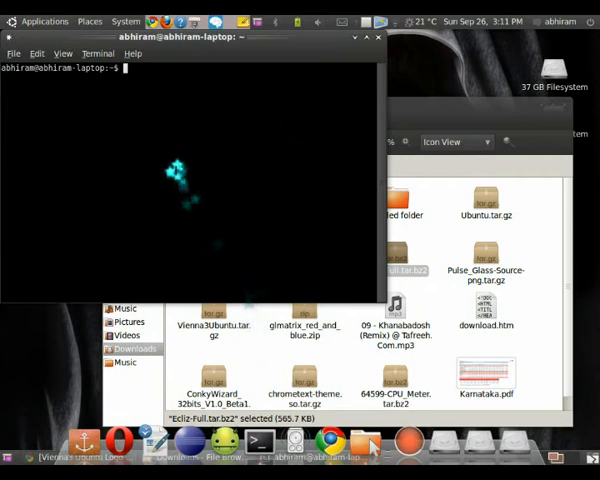
Run sudo nautilus in the terminal to launch a root file browser
text(sudo n)
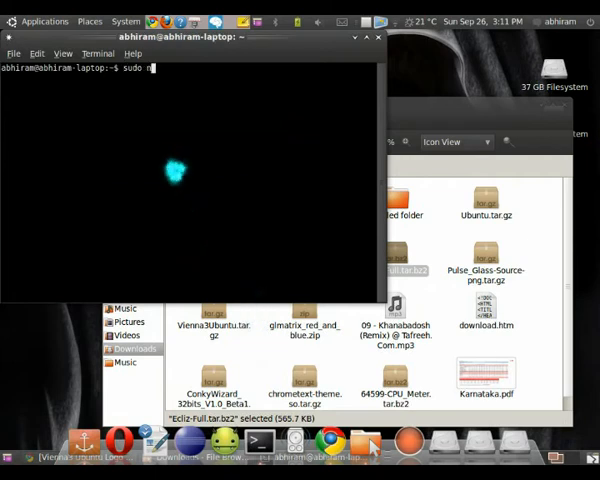
text(autilu)
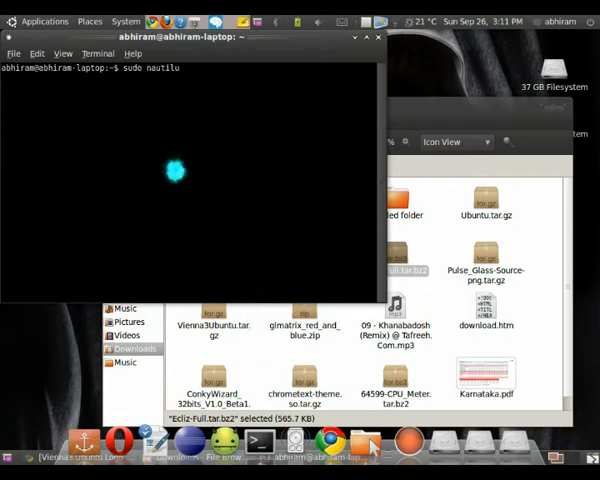
key(Return)
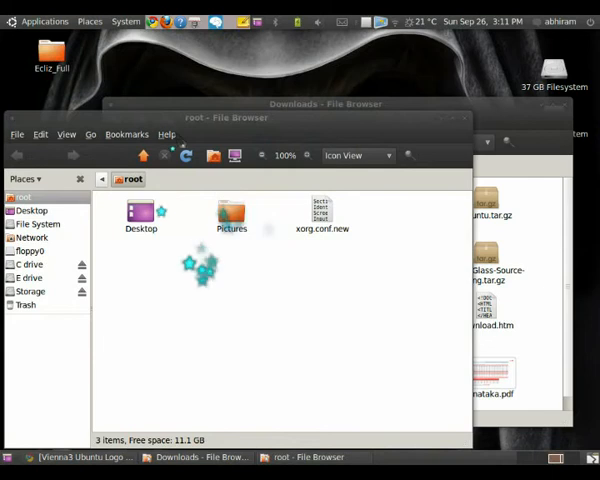
Go to the top-level File System folder in the root Nautilus window
click(36, 224)
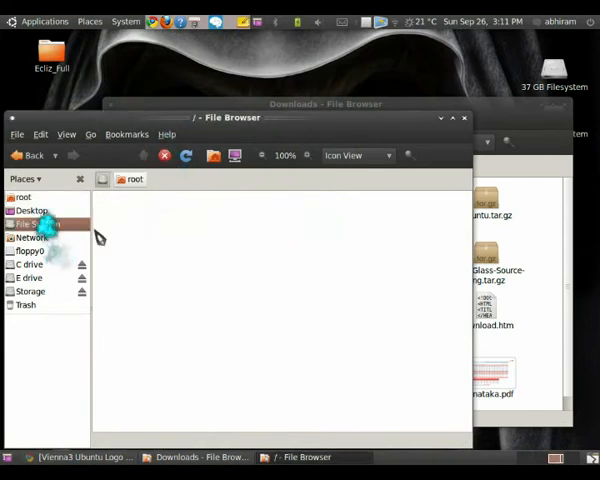
click(36, 224)
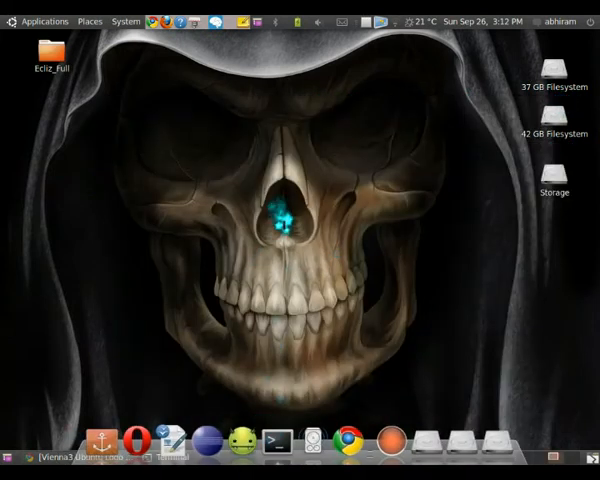
In a new terminal, enter sudo gedit /usr/share/icons/default/index.theme to edit the default theme file
click(278, 440)
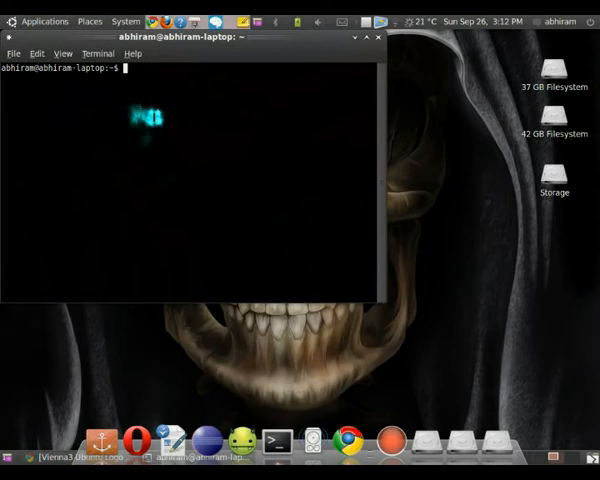
text(sudo e)
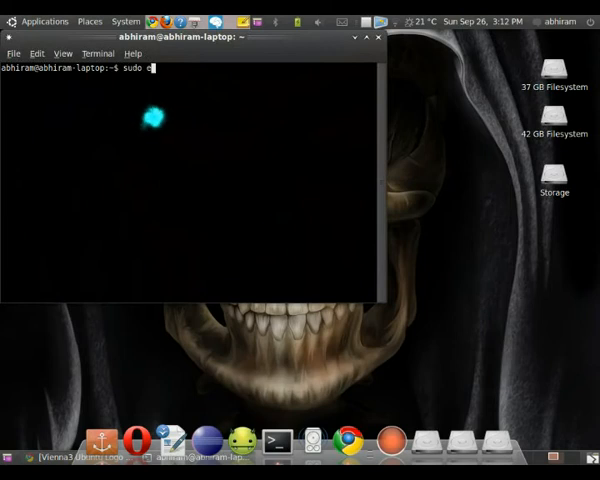
text(g)
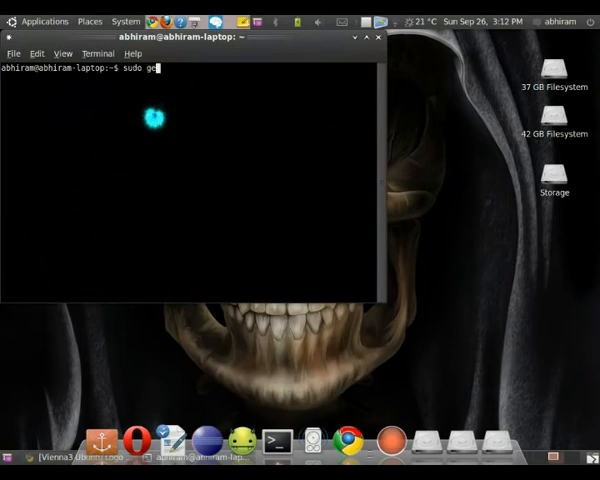
text(edit)
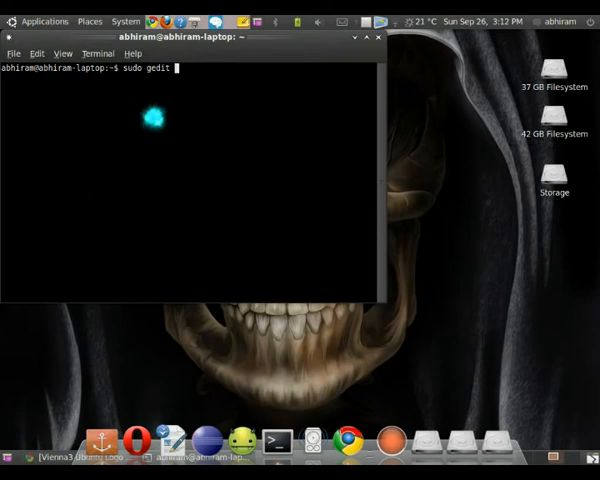
text(/usr)
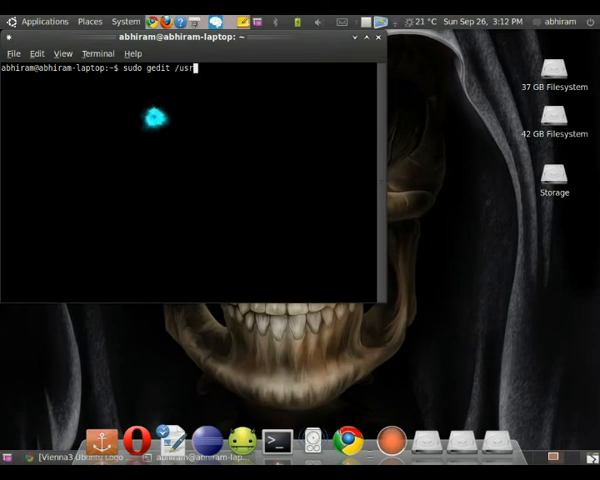
text(share/)
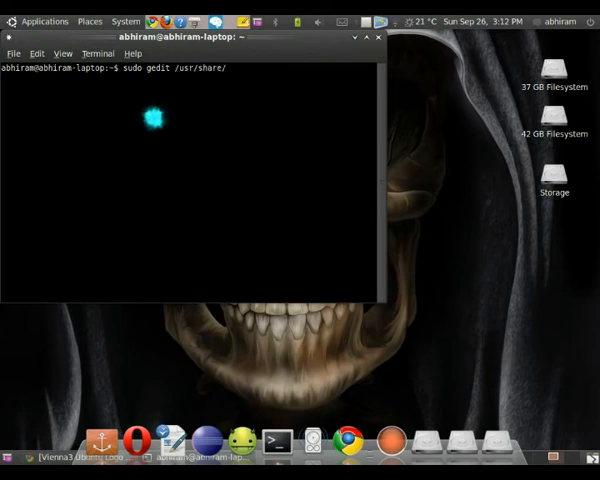
text(icons/)
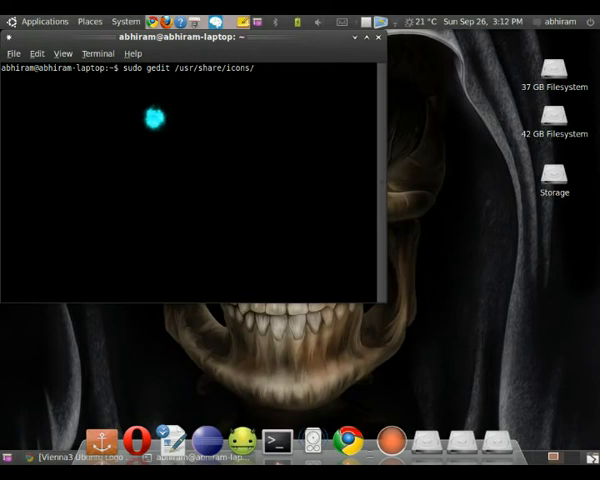
text(default)
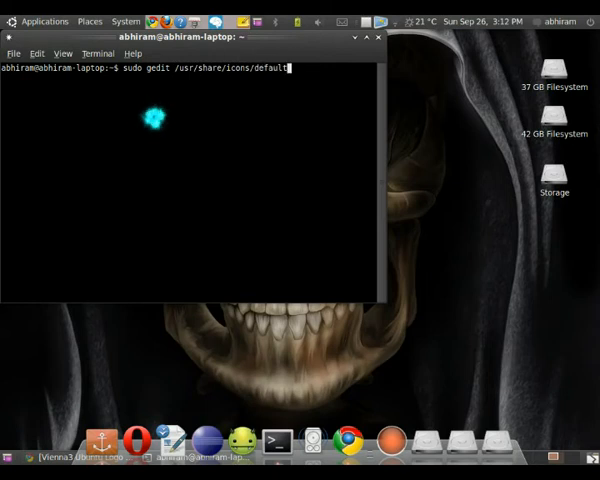
text(/)
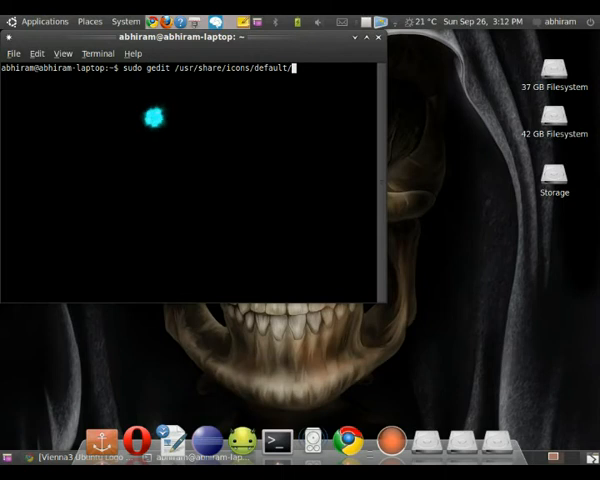
text(index.theme)
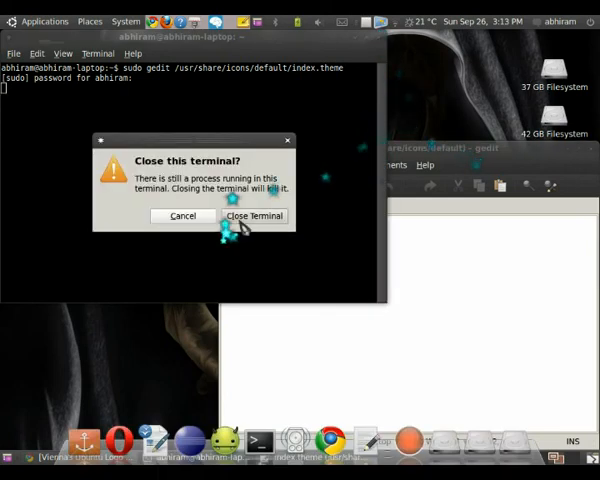
Close the terminal despite the running process and bring up the session log out and shutdown options
click(254, 216)
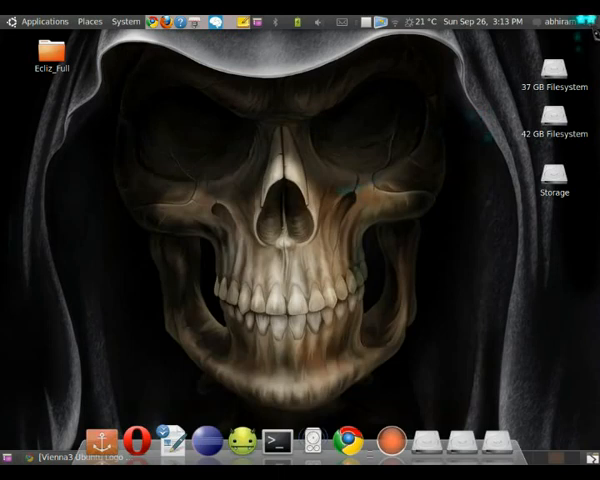
click(584, 18)
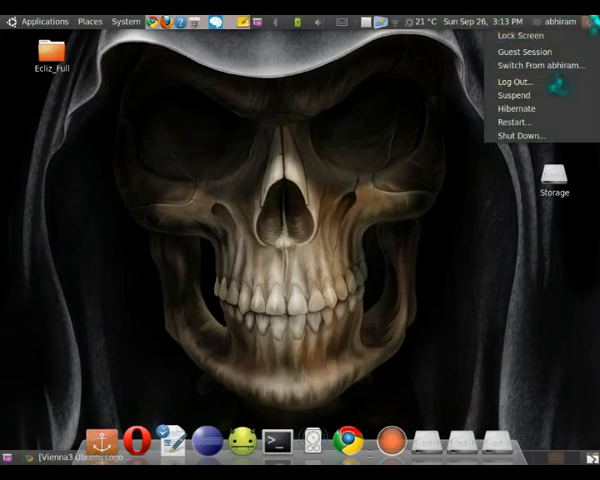